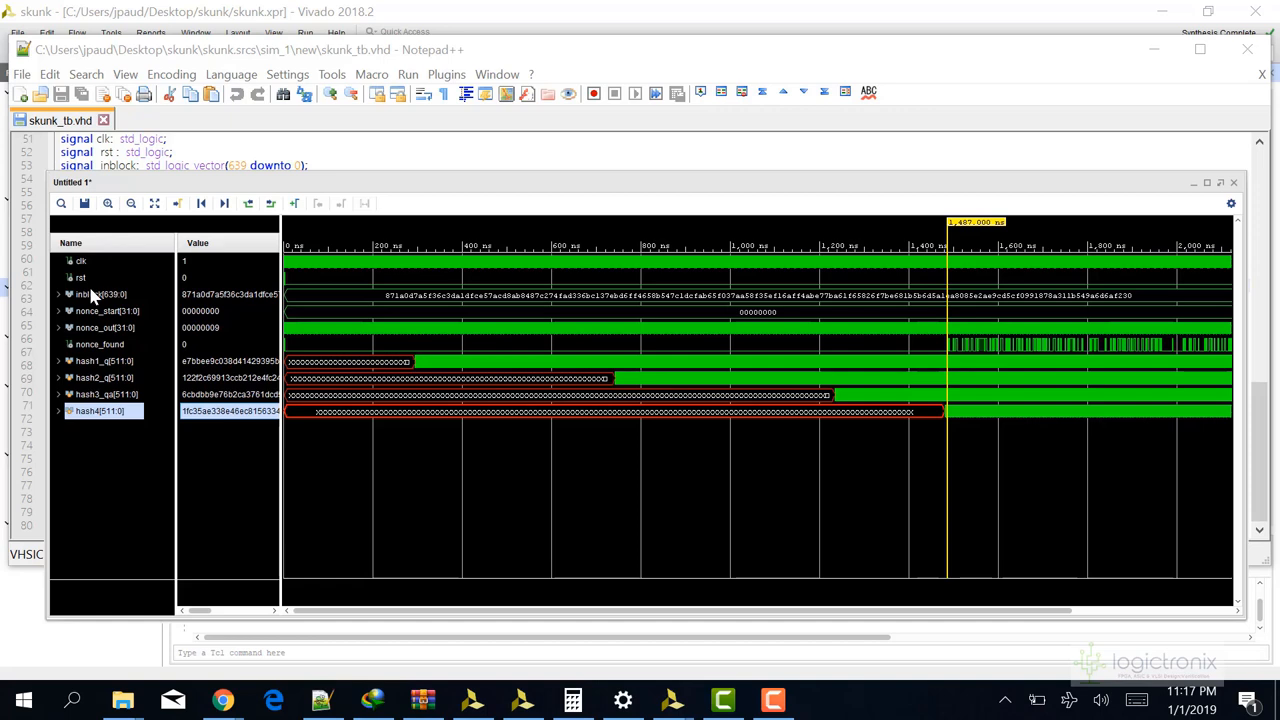
Point out the inblock, nonce_start, nonce_out and nonce_found signals in the waveform
{"action": "left_click", "coordinate": [100, 294]}
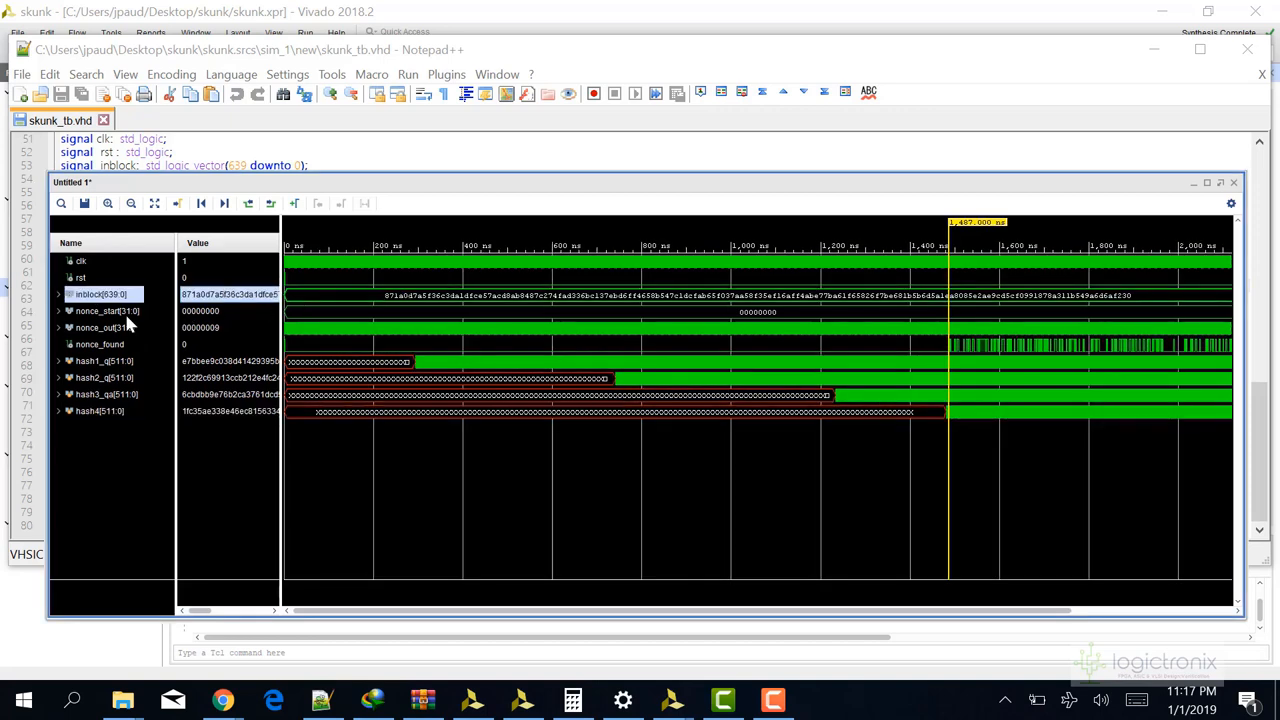
{"action": "left_click", "coordinate": [104, 310]}
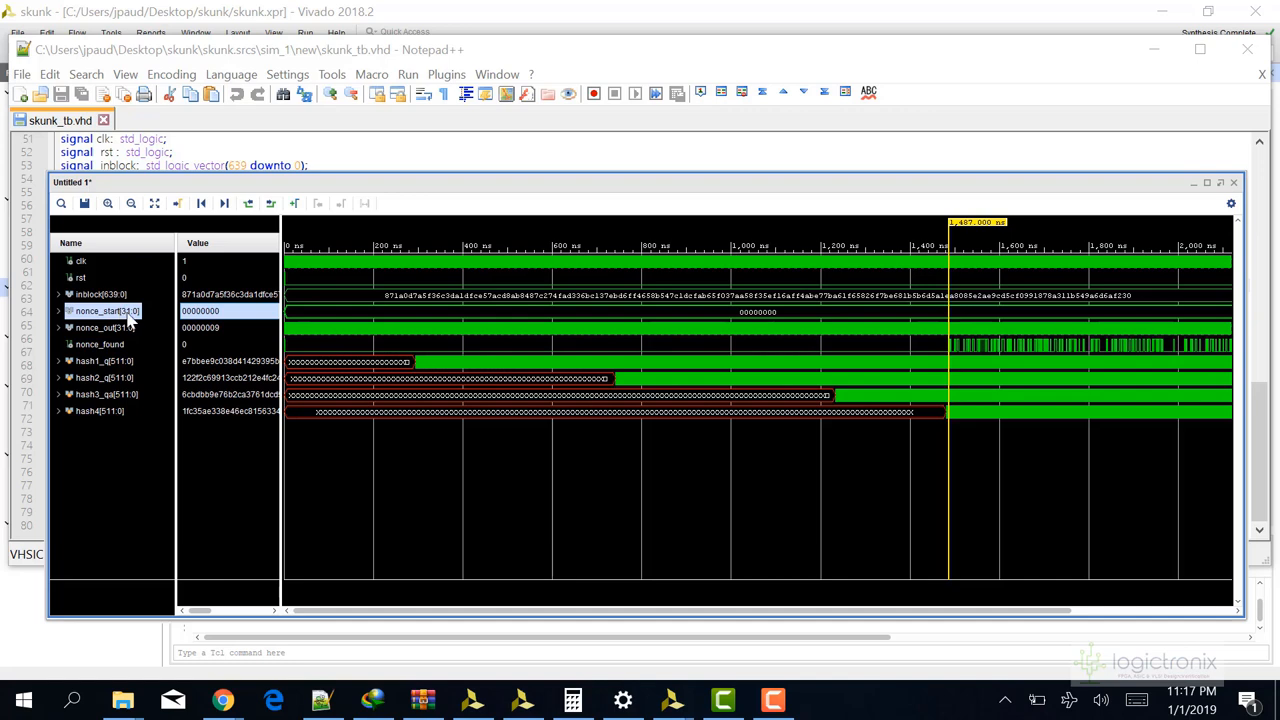
{"action": "left_click", "coordinate": [100, 328]}
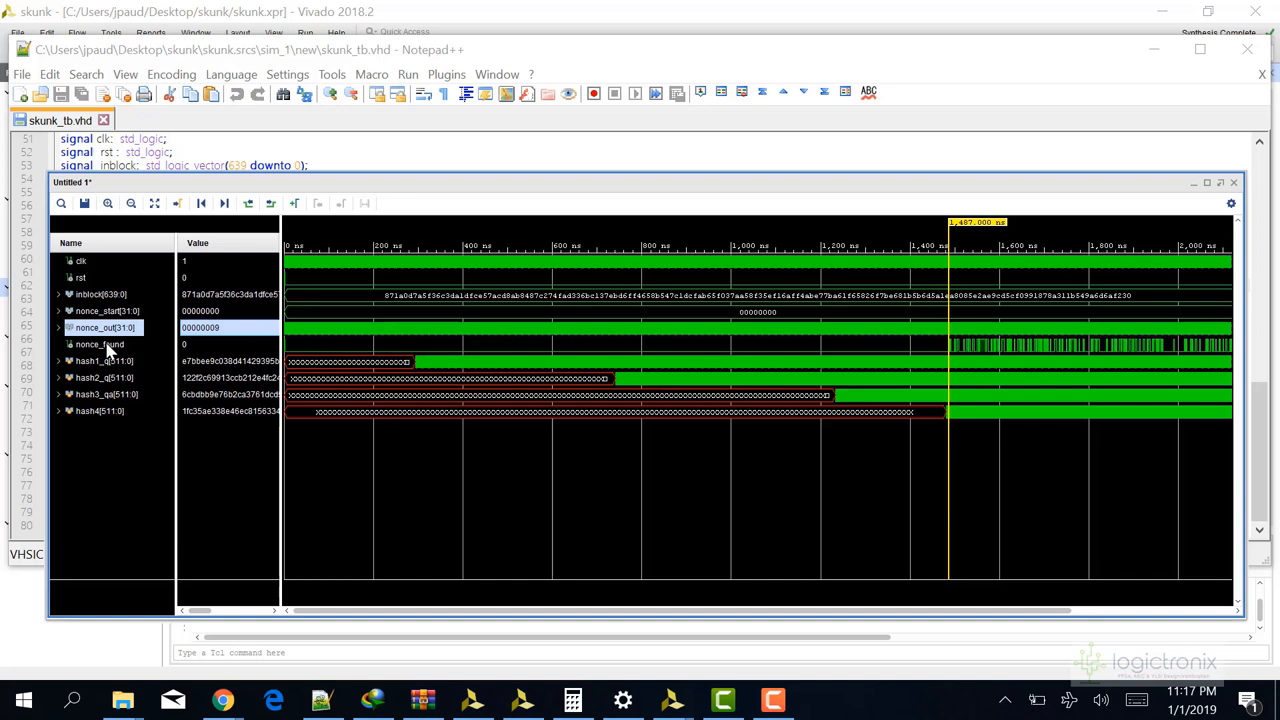
{"action": "left_click", "coordinate": [98, 344]}
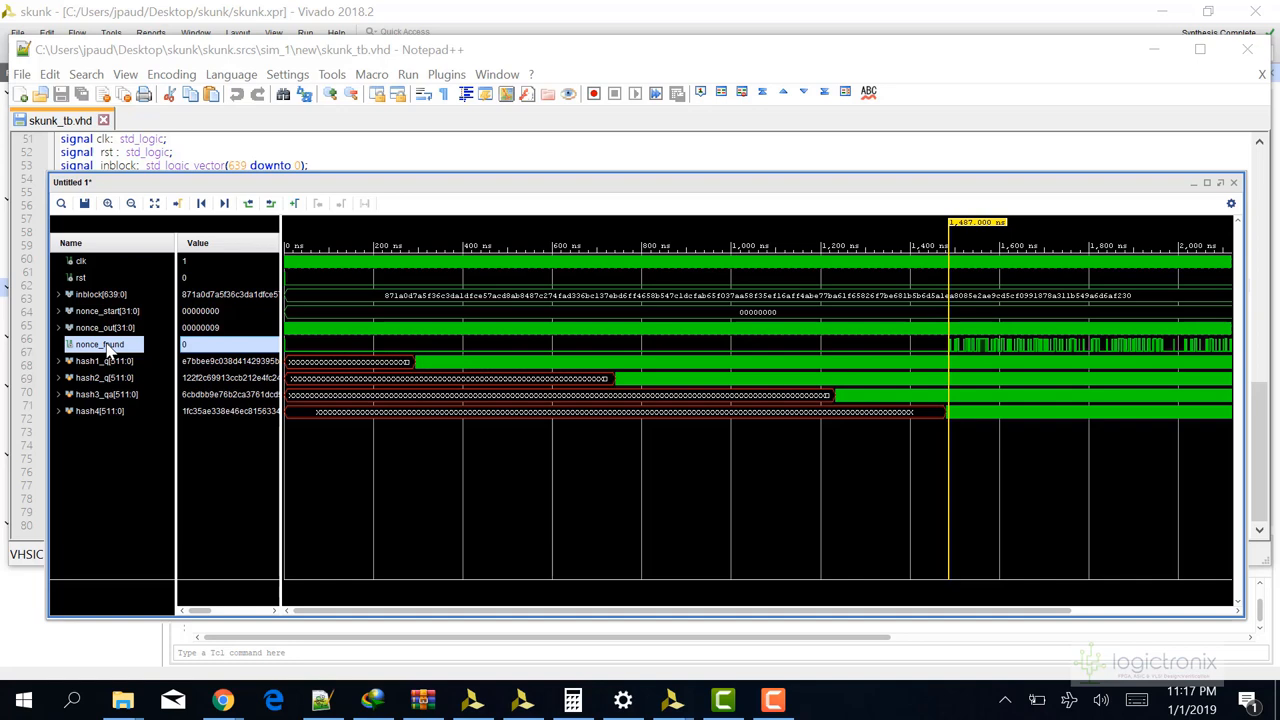
{"action": "mouse_move", "coordinate": [108, 376]}
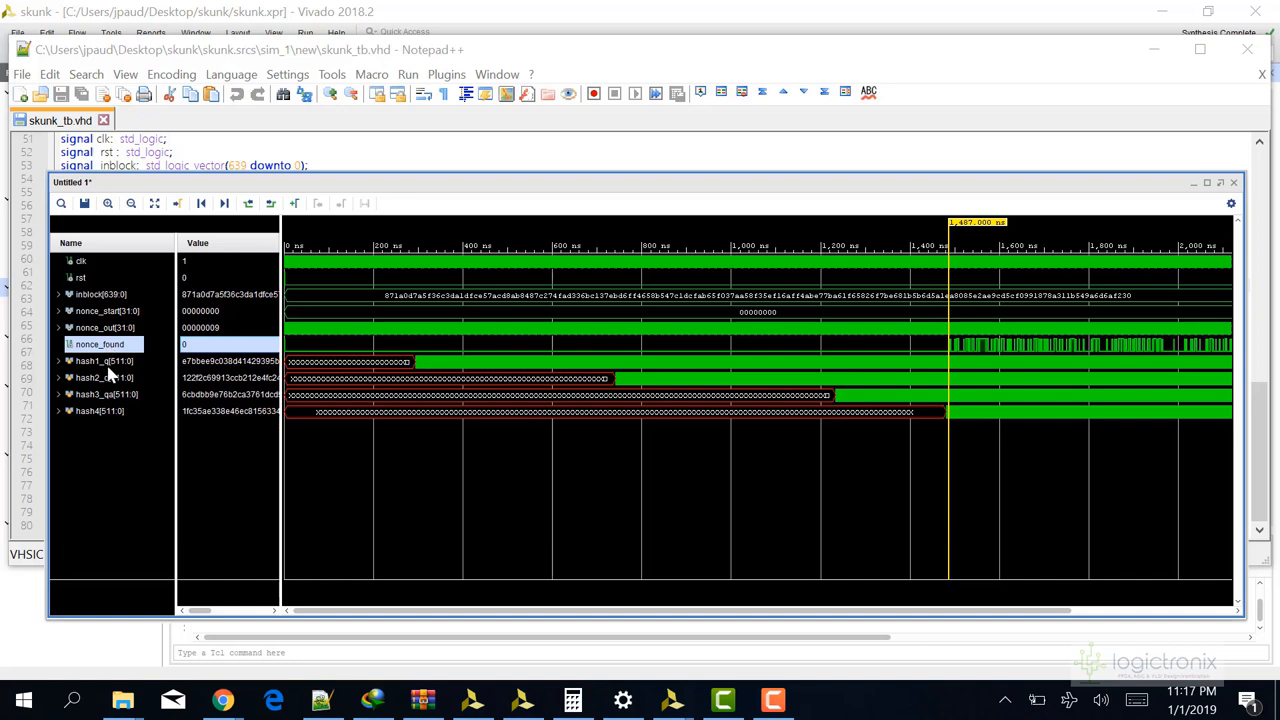
Point out the three hash stage outputs and the final hash output signal
{"action": "left_click", "coordinate": [104, 360]}
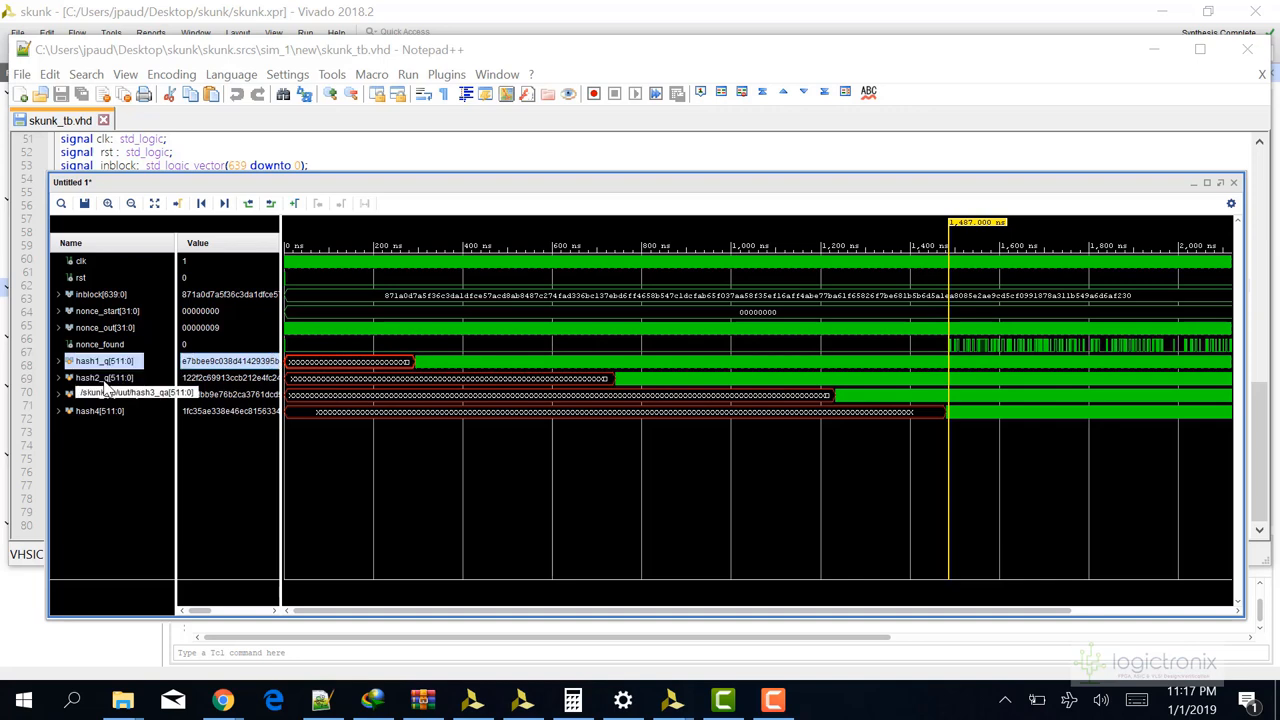
{"action": "left_click", "coordinate": [100, 376]}
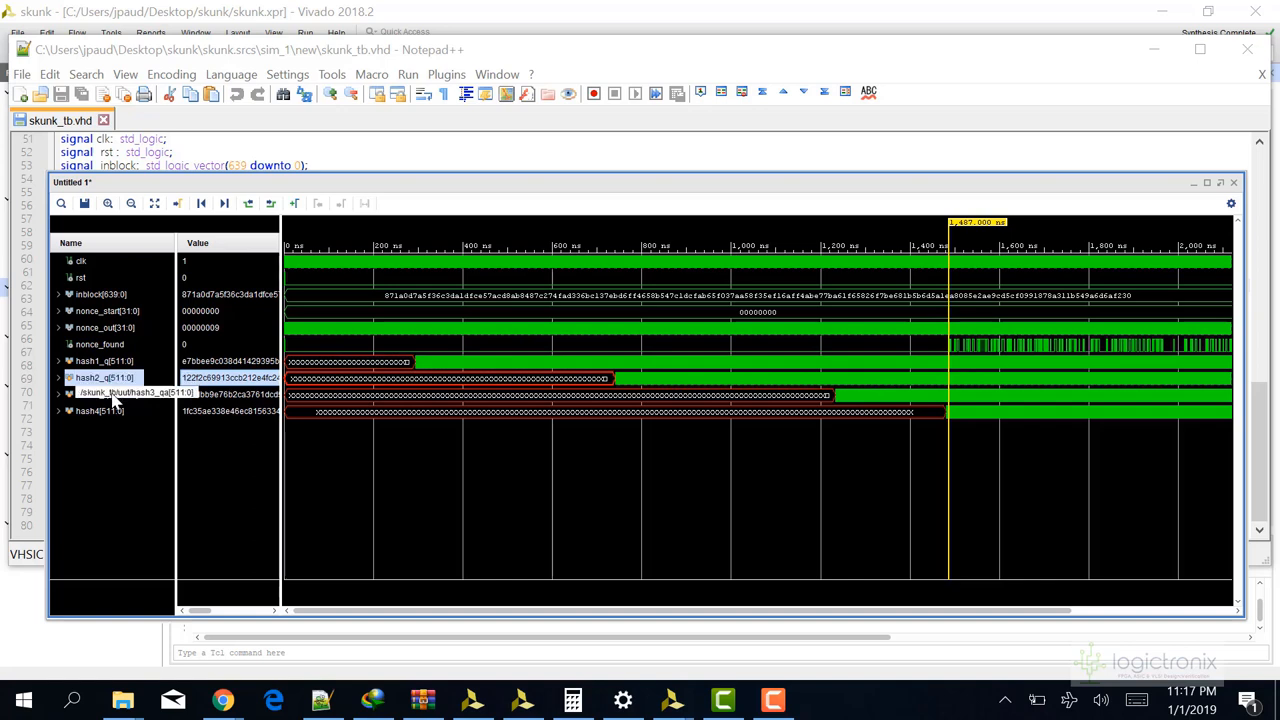
{"action": "left_click", "coordinate": [104, 394]}
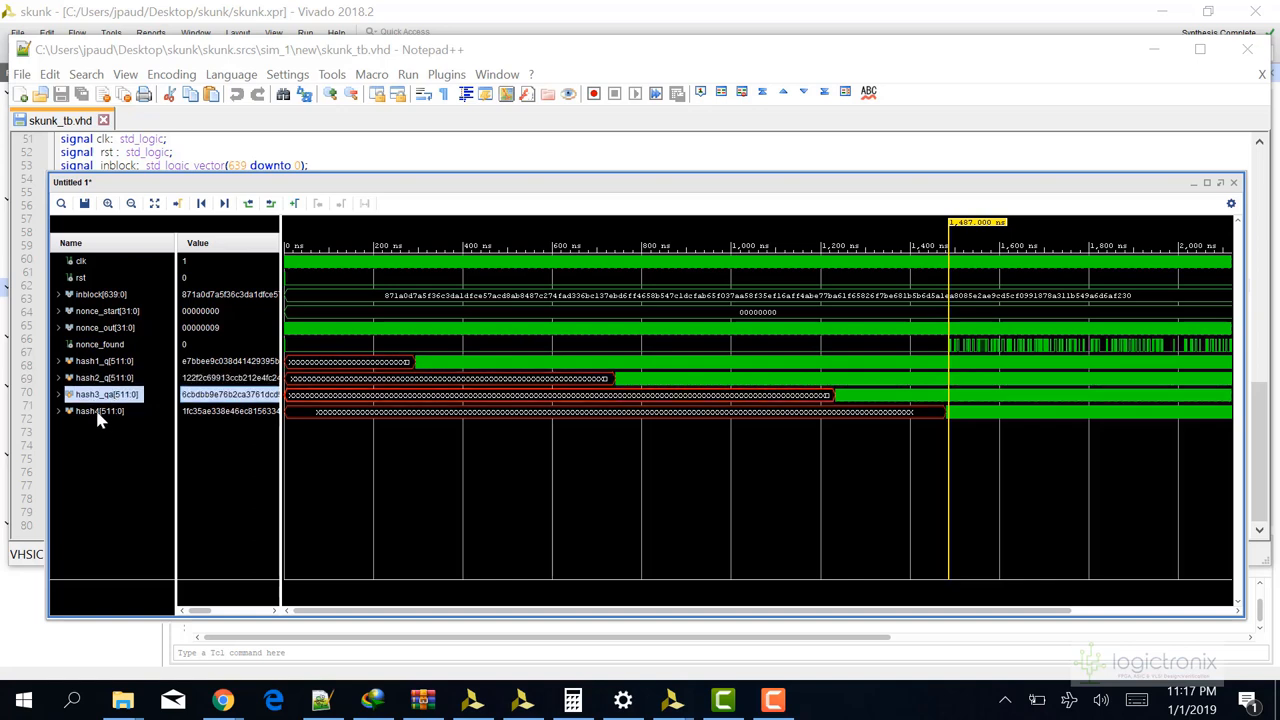
{"action": "left_click", "coordinate": [90, 412]}
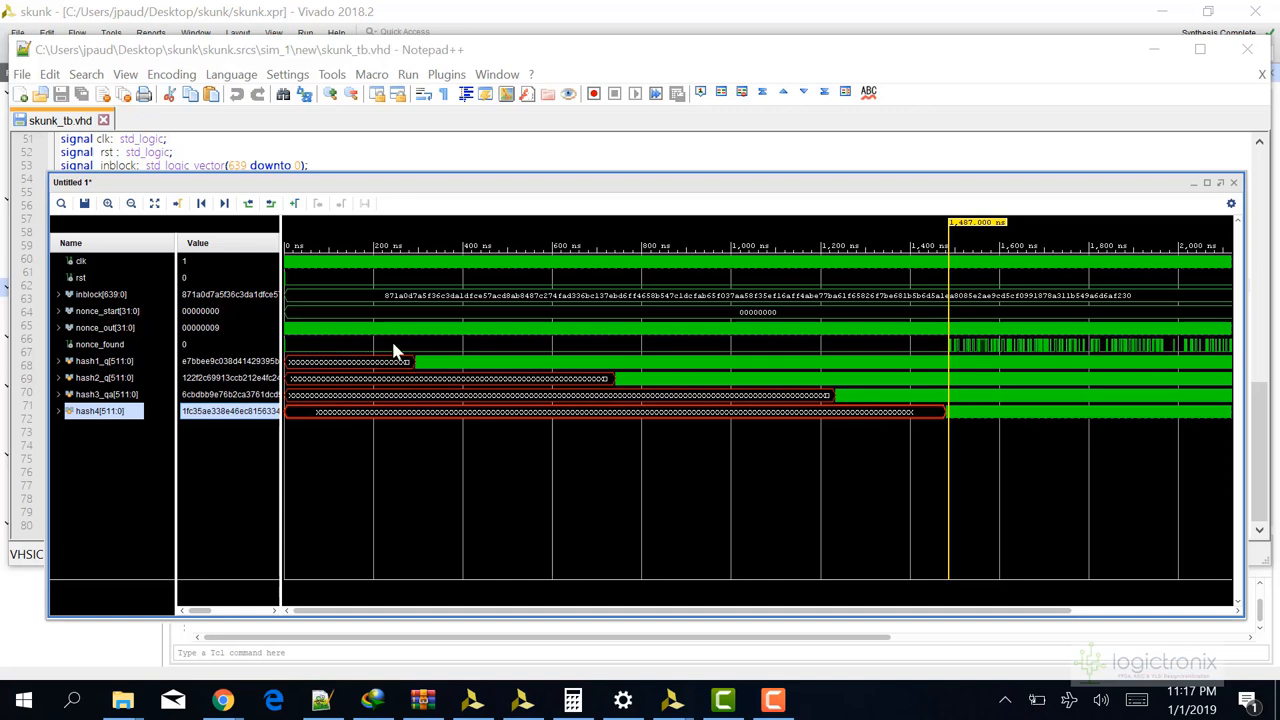
{"action": "mouse_move", "coordinate": [816, 404]}
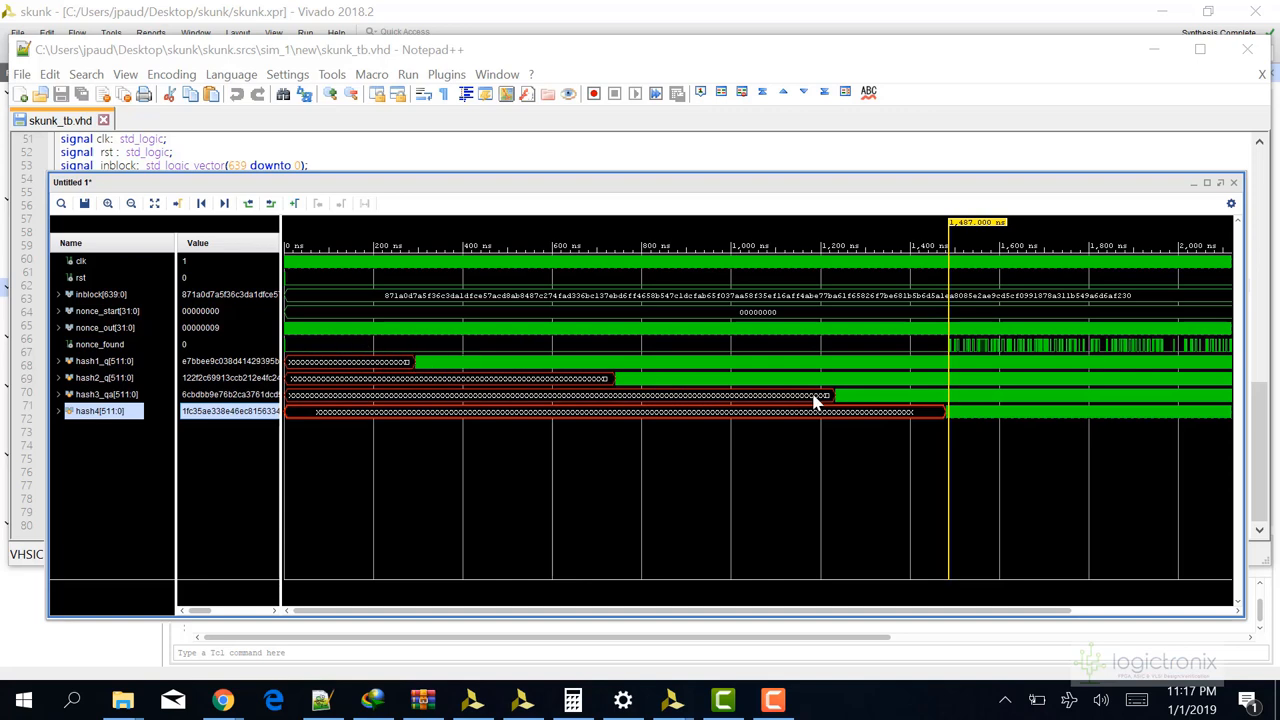
{"action": "mouse_move", "coordinate": [448, 372]}
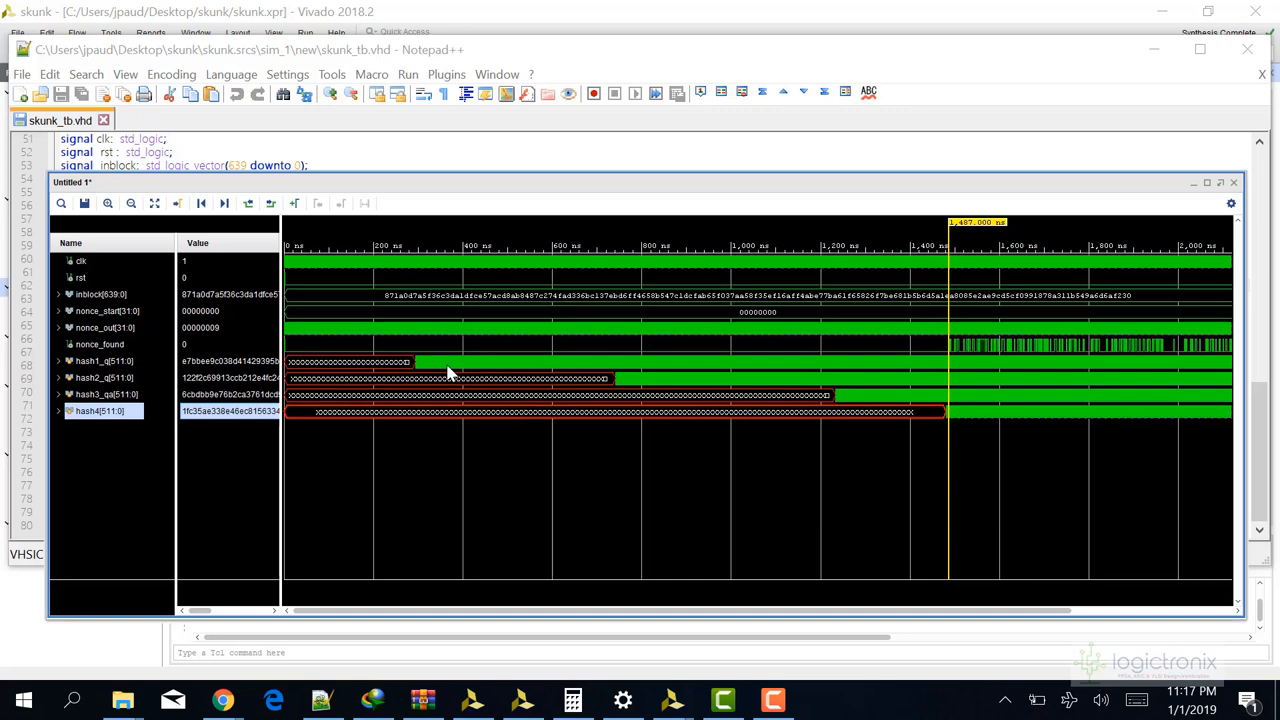
{"action": "mouse_move", "coordinate": [958, 418]}
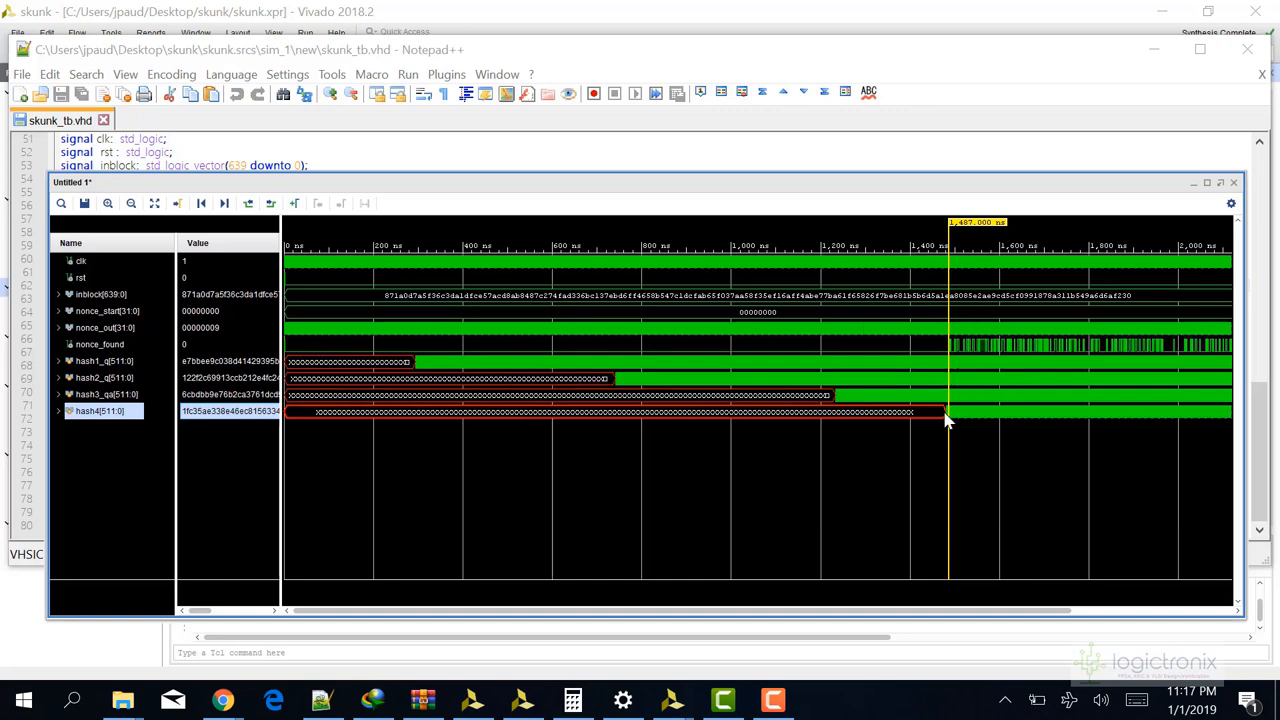
{"action": "mouse_move", "coordinate": [988, 278]}
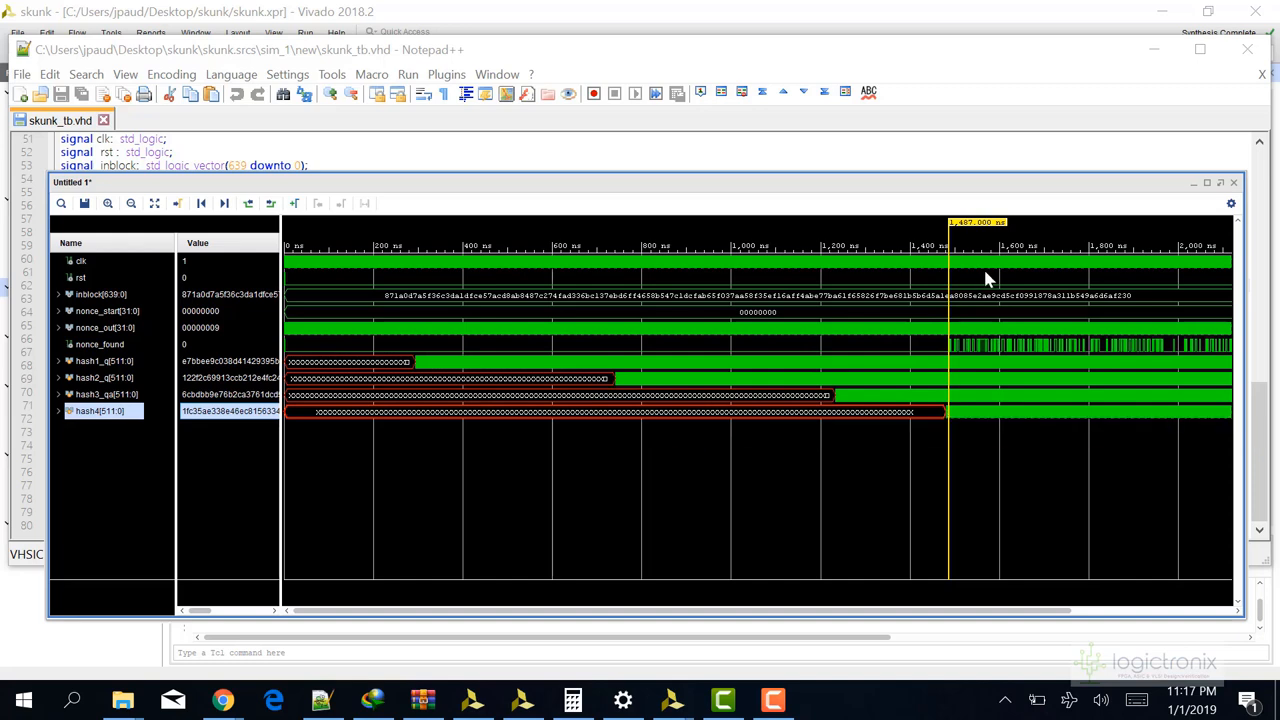
{"action": "mouse_move", "coordinate": [956, 358]}
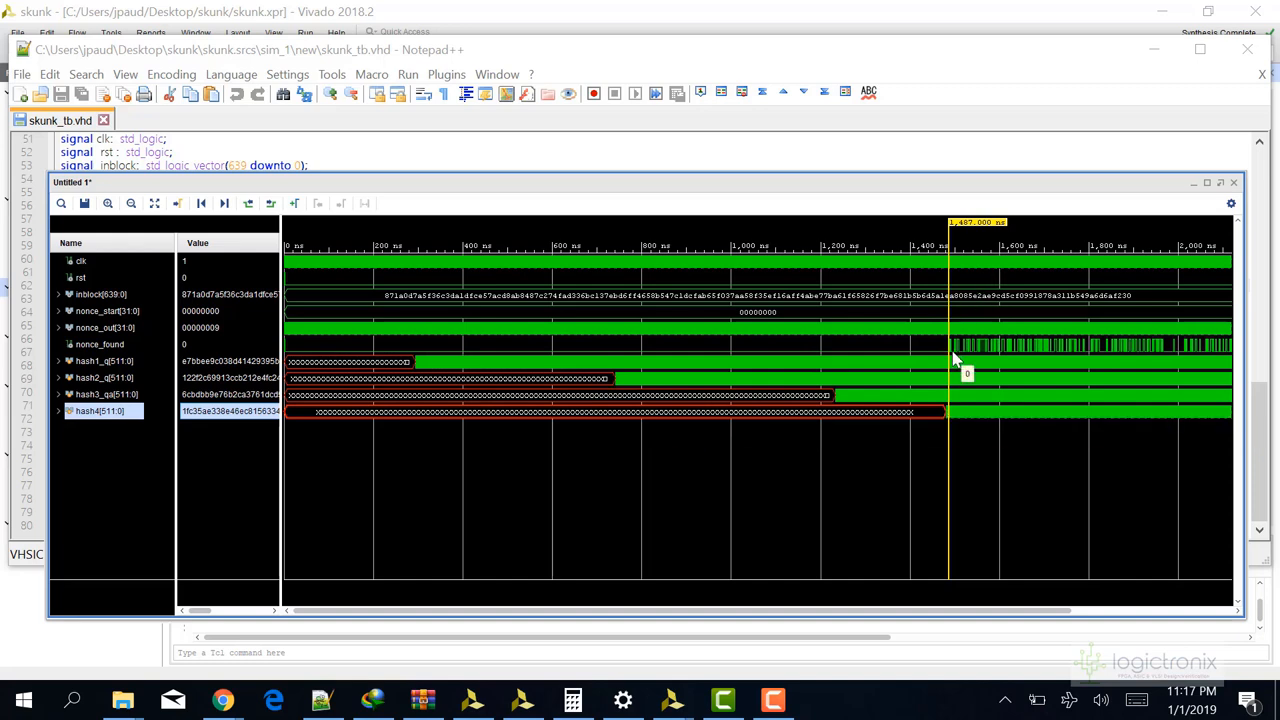
{"action": "mouse_move", "coordinate": [940, 362]}
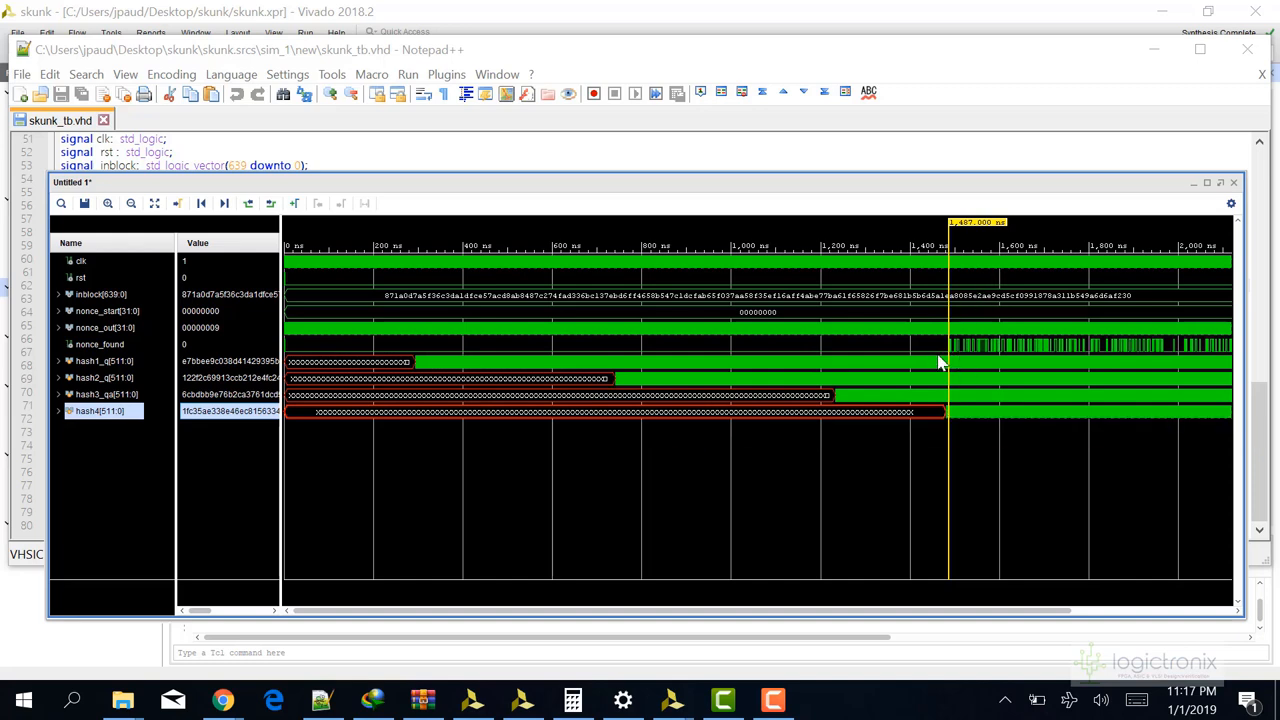
Zoom in until each hash value is legible and move the marker one clock cycle later
{"action": "left_click", "coordinate": [108, 204]}
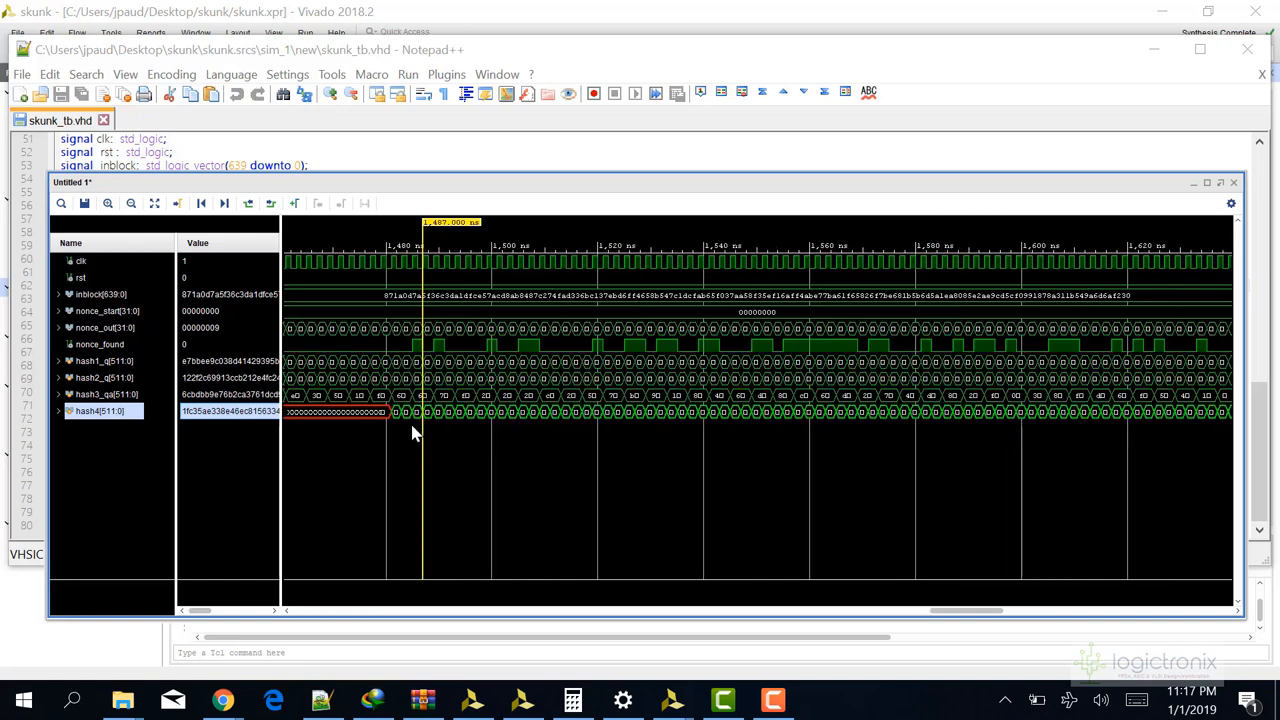
{"action": "left_click_drag", "start_coordinate": [368, 430], "coordinate": [496, 430]}
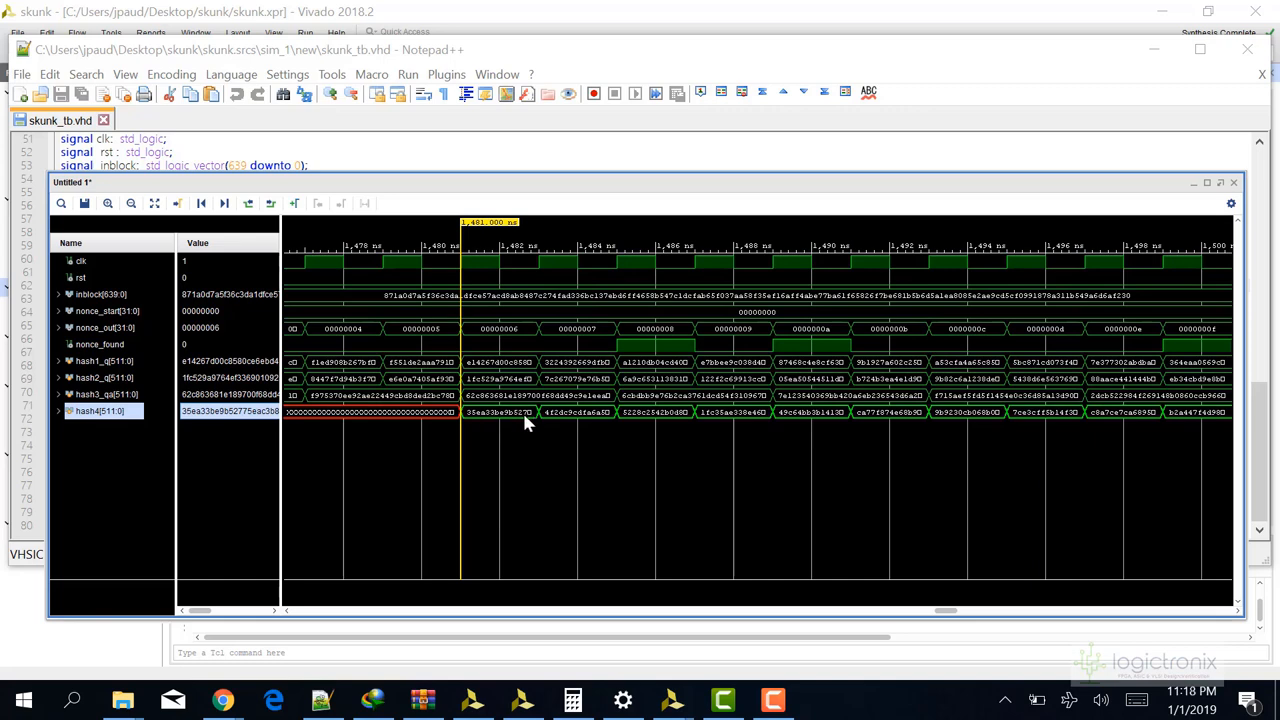
{"action": "left_click", "coordinate": [538, 262]}
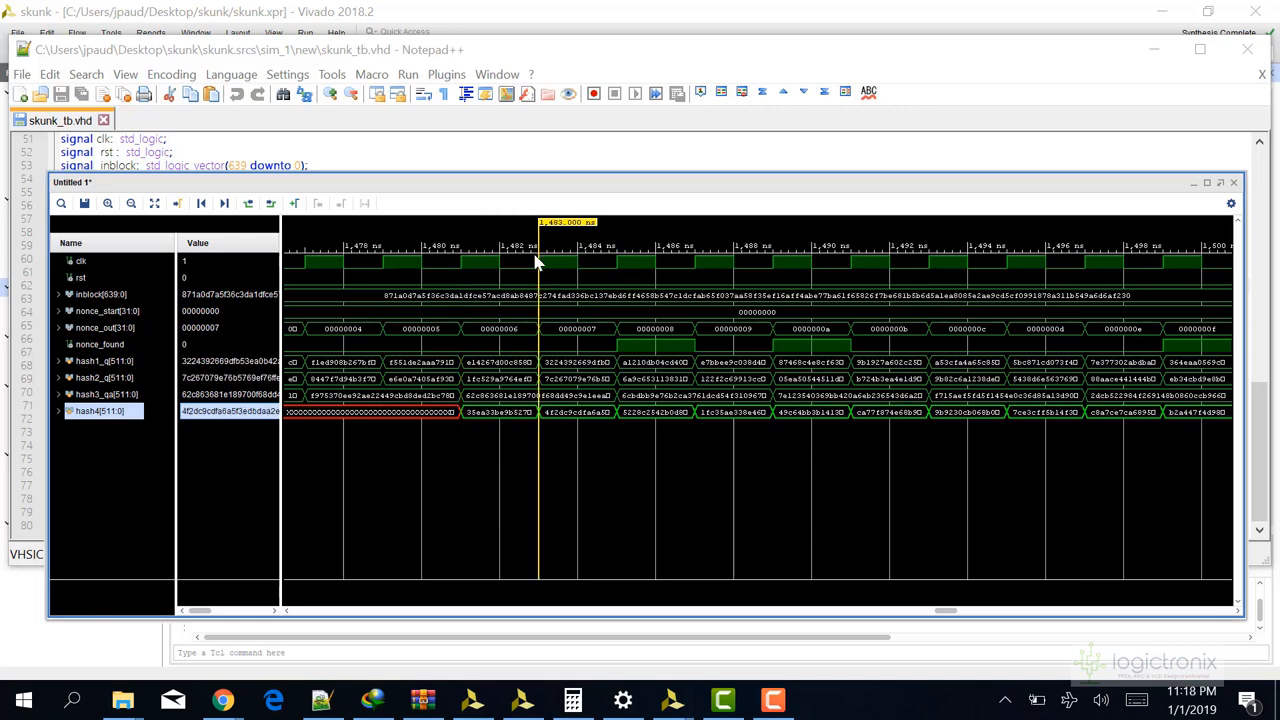
{"action": "mouse_move", "coordinate": [624, 418]}
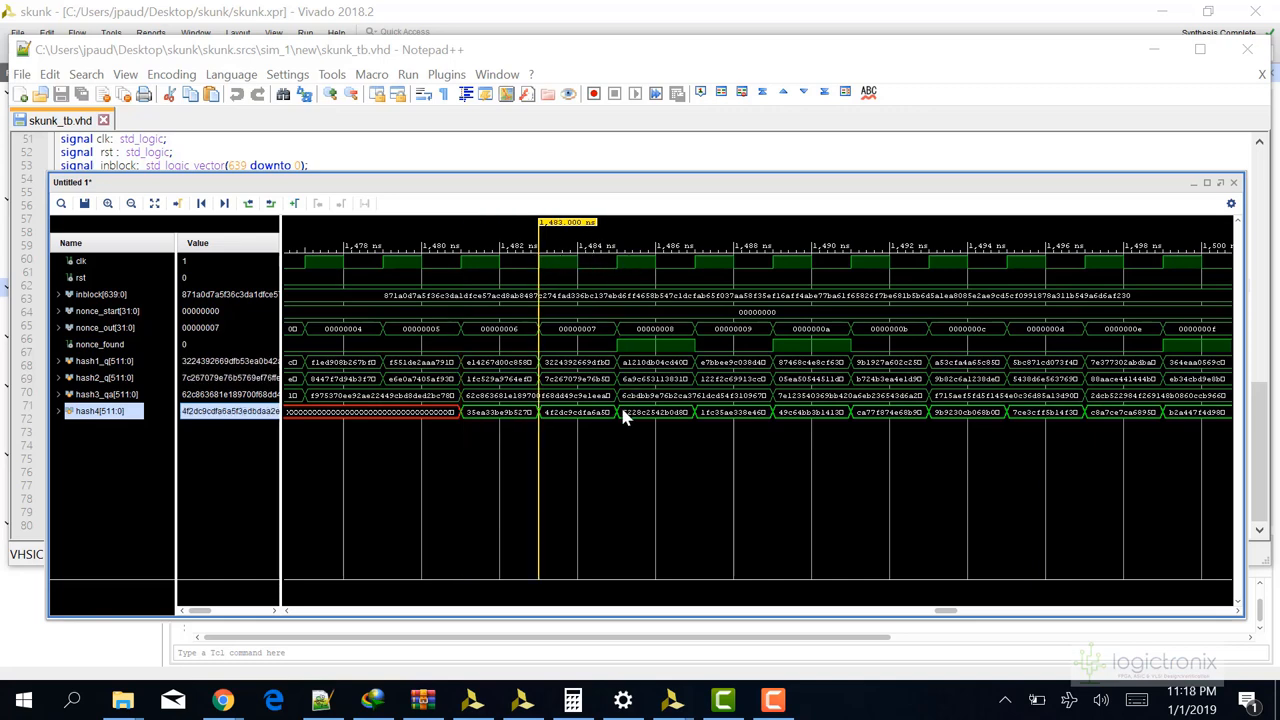